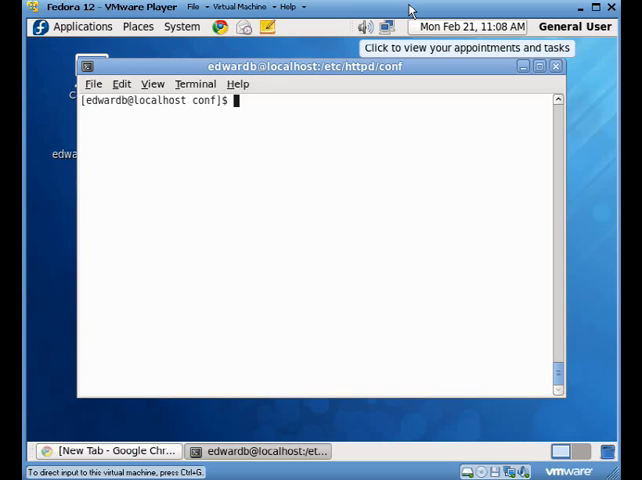
# Step: Clear the screen, search httpd.conf for 'Ser', and quit vi
pyautogui.write('clear')
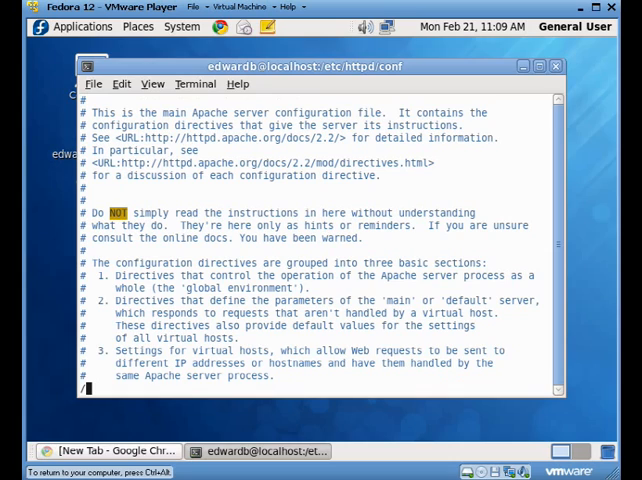
pyautogui.write('Ser')
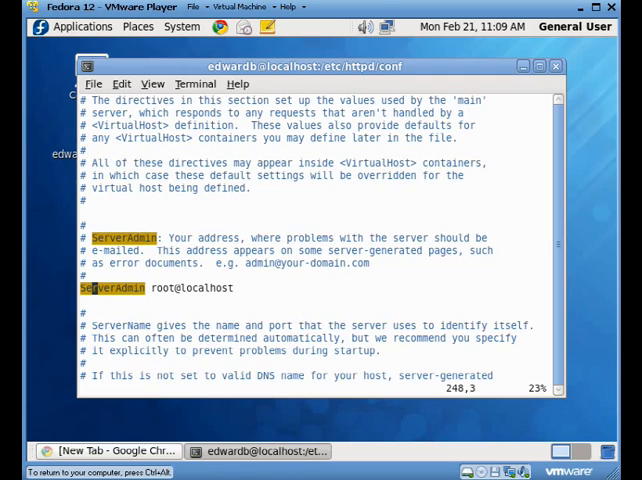
pyautogui.write('/Ser')
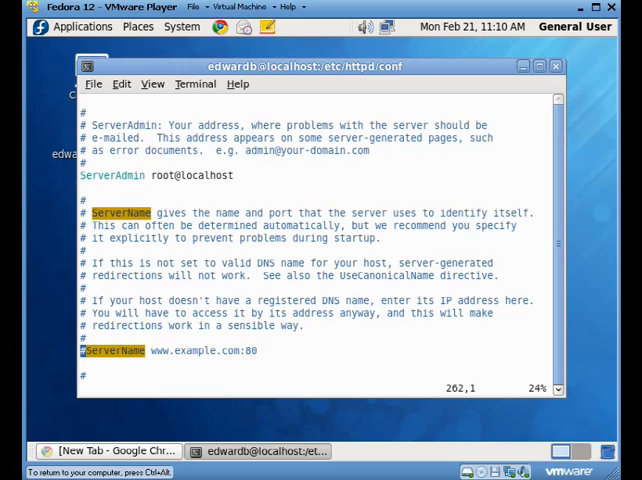
pyautogui.write(':q')
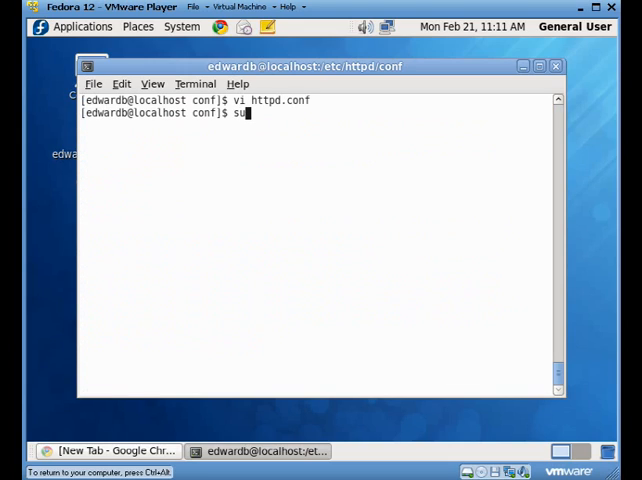
# Step: Switch to root with su and reopen httpd.conf in vi
pyautogui.press('Return')
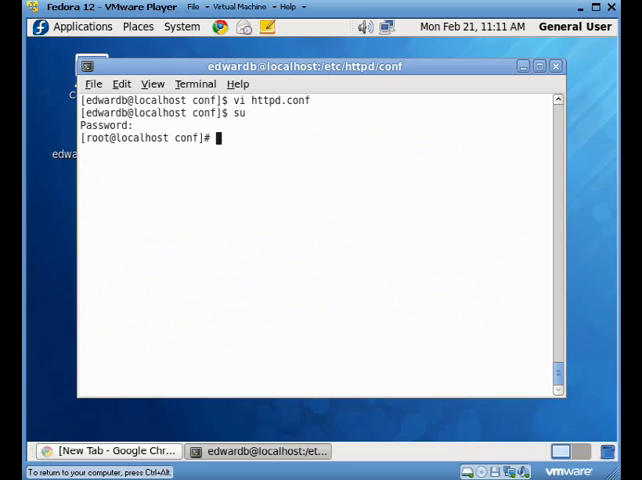
pyautogui.write('vi http')
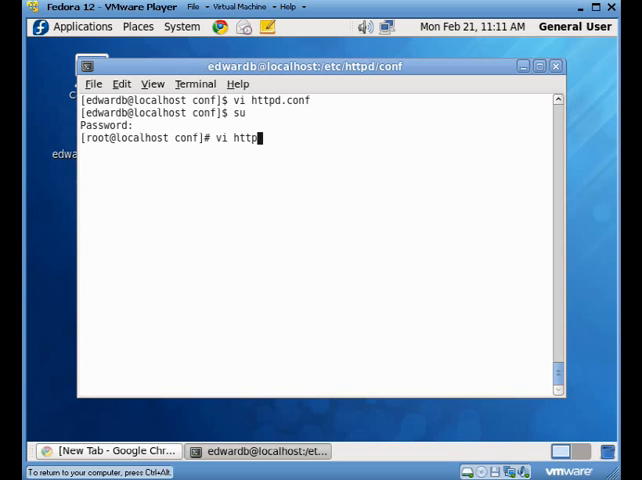
pyautogui.press('Return')
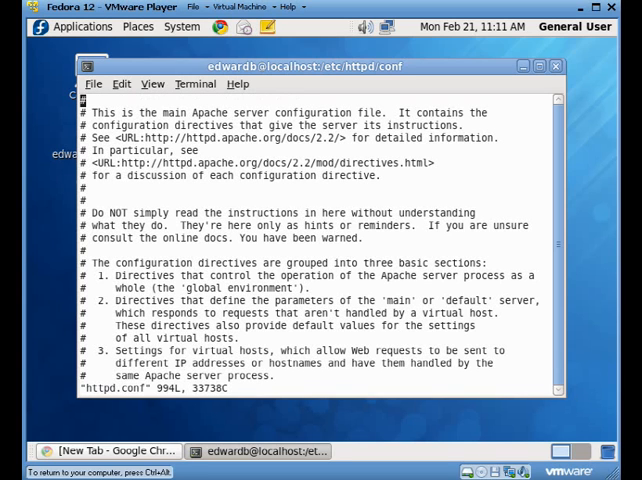
pyautogui.write('/Server')
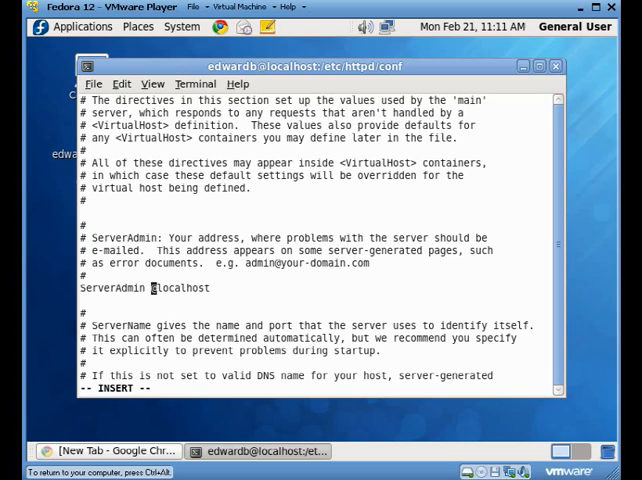
pyautogui.write('me@')
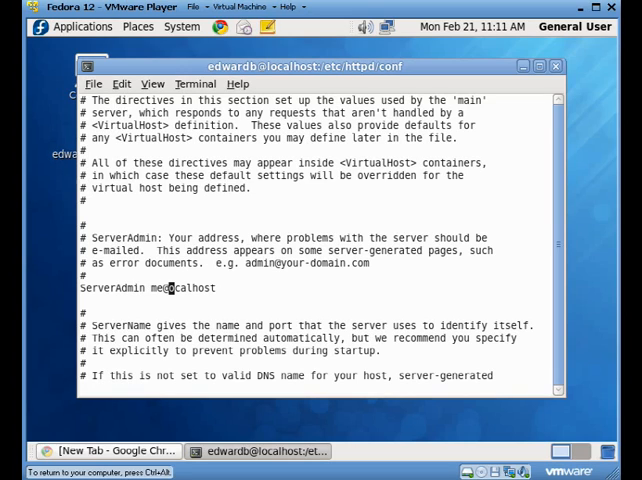
pyautogui.write('myserver.')
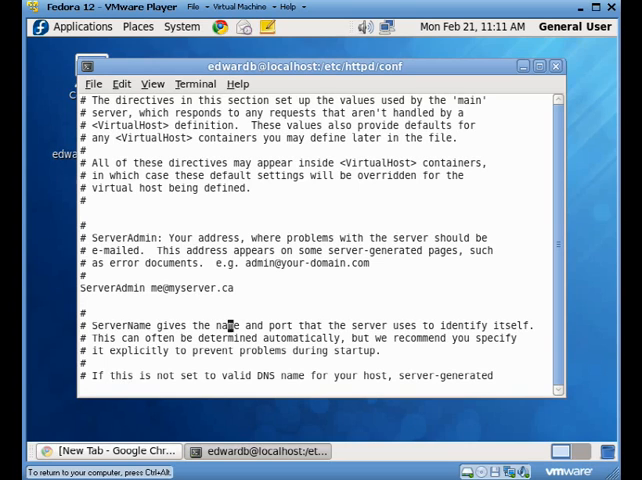
pyautogui.scroll(-3)
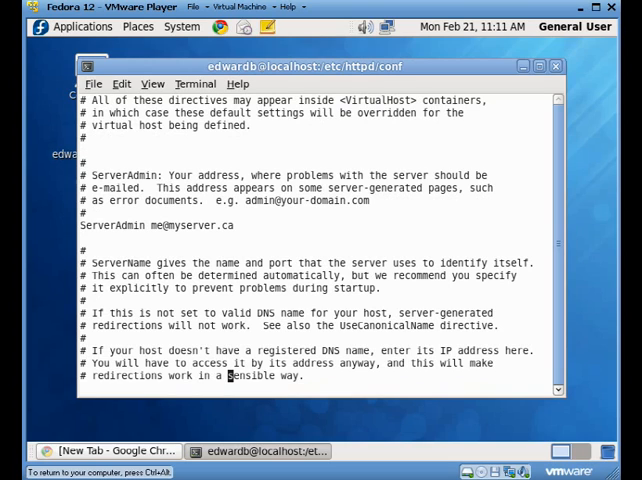
pyautogui.scroll(-3)
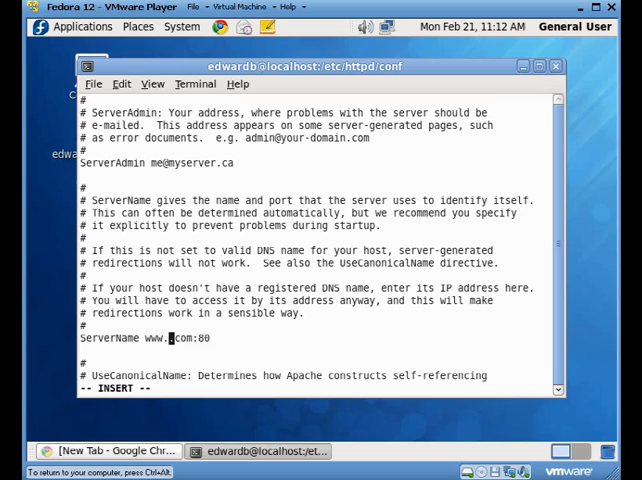
pyautogui.write('myserver')
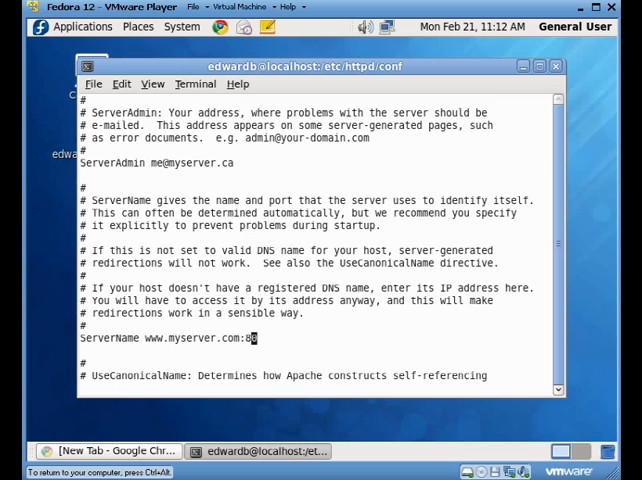
pyautogui.write(':x')
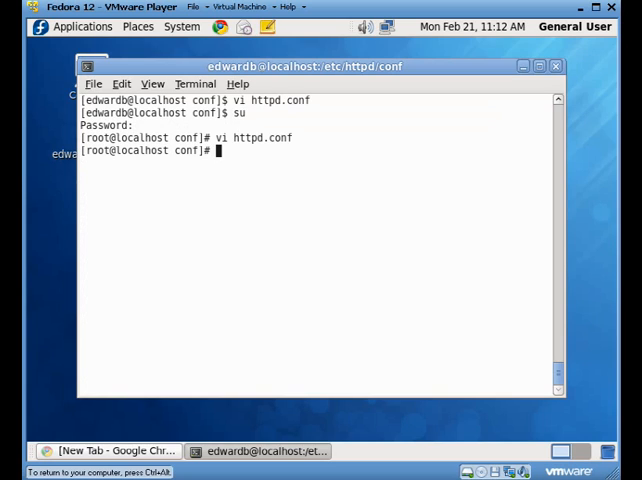
# Step: Restore httpd.conf from httpd.conf.conf and view the tail of the httpd error log
pyautogui.write('cp httpd.conf.conf httpd.conf')
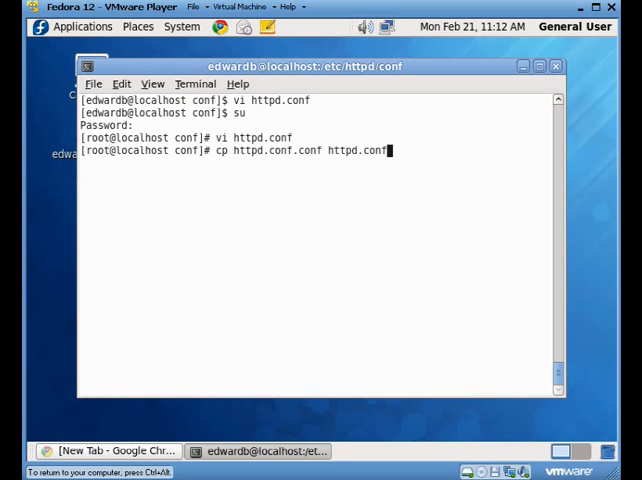
pyautogui.write('tail /var/log/httpd/error_log')
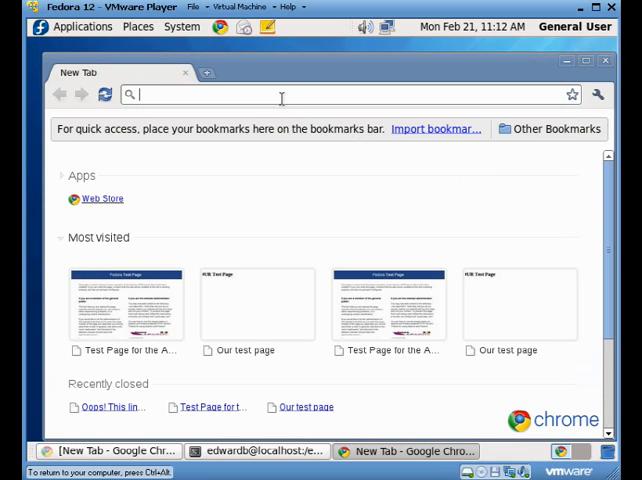
pyautogui.write('www.myserver.ca')
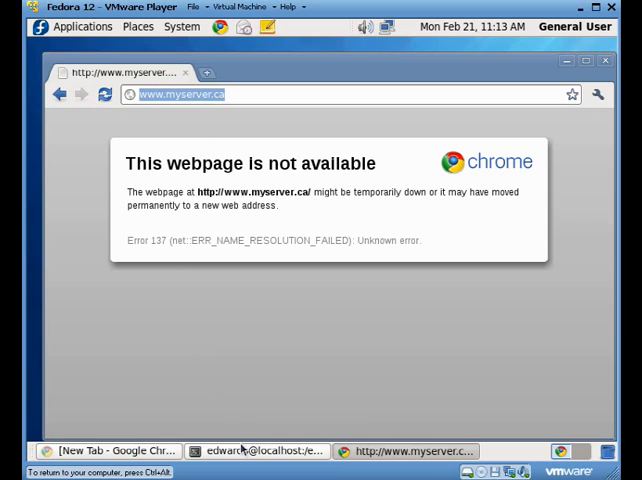
pyautogui.click(262, 451)
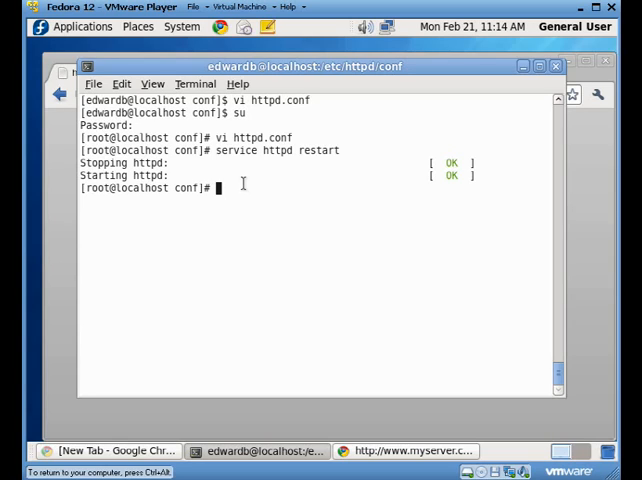
pyautogui.write('vi /et')
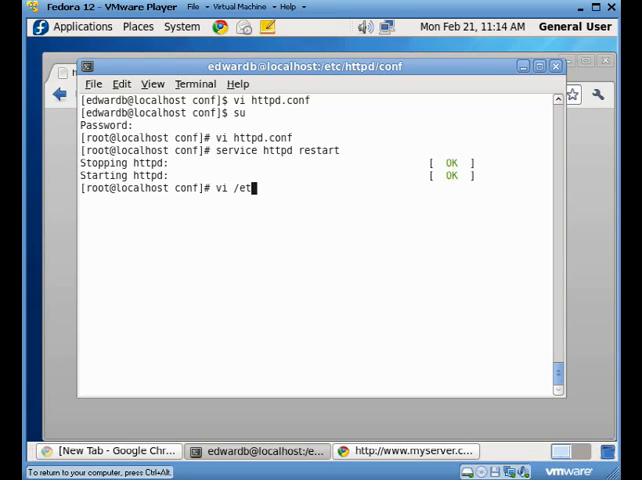
pyautogui.write('c/')
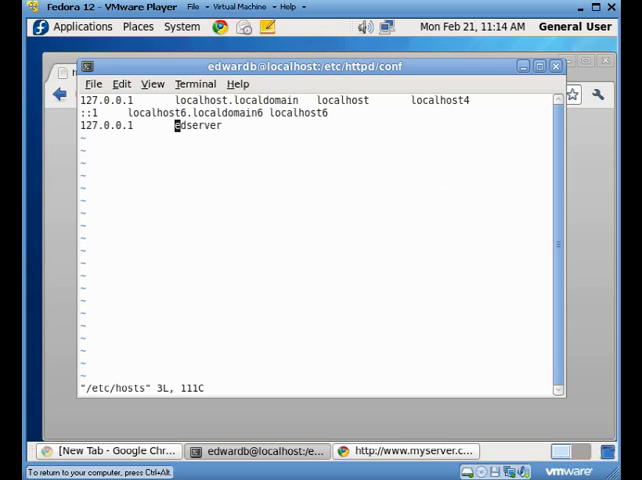
pyautogui.write('www.myserver.ca')
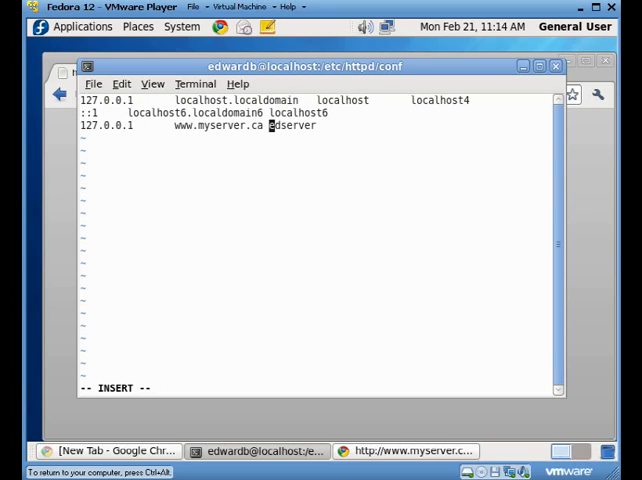
pyautogui.write(':x')
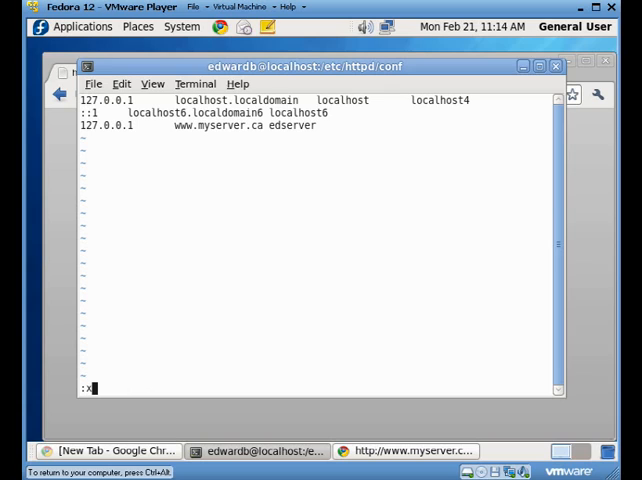
pyautogui.press('Return')
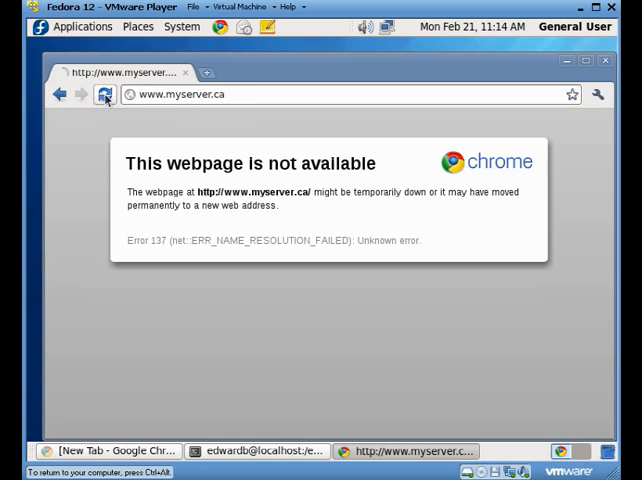
pyautogui.click(105, 94)
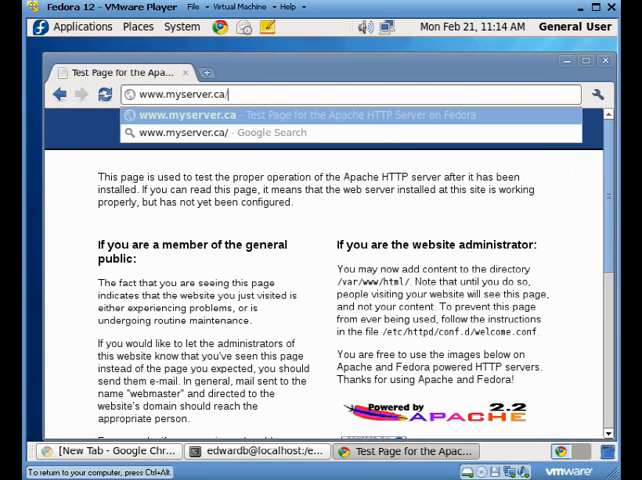
pyautogui.write('myfile.html')
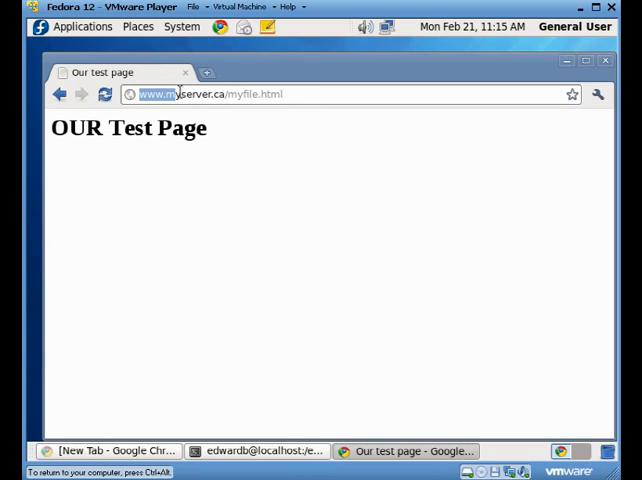
pyautogui.write('ed/myfile.html')
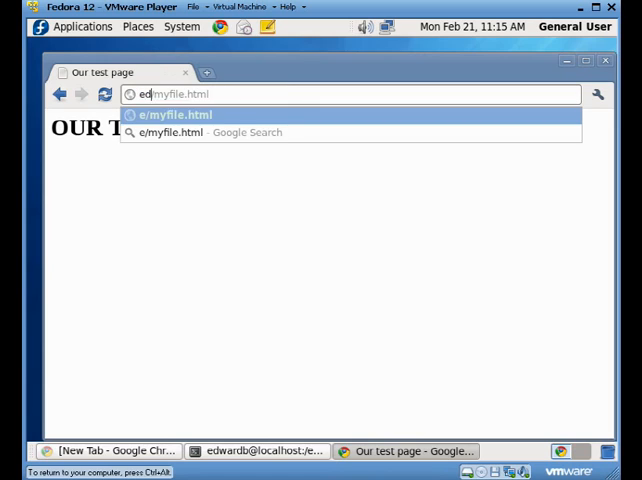
pyautogui.write('server')
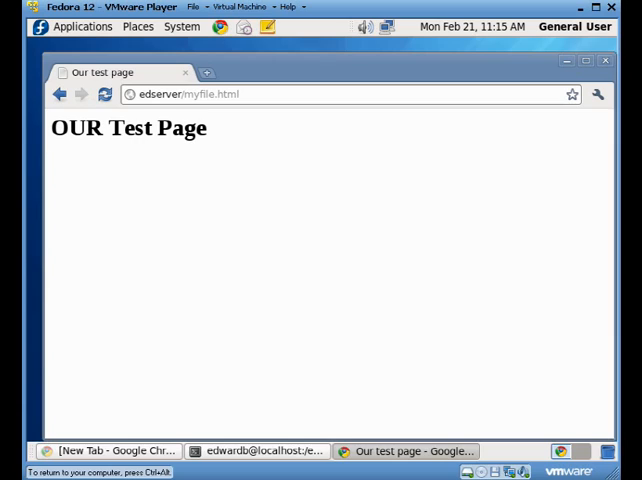
pyautogui.moveTo(208, 316)
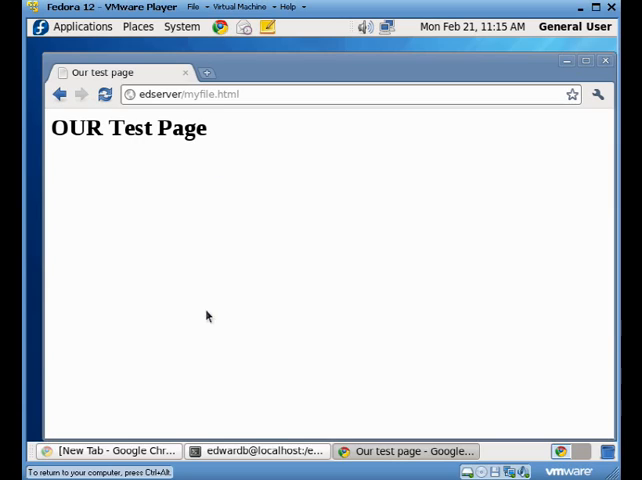
pyautogui.moveTo(250, 451)
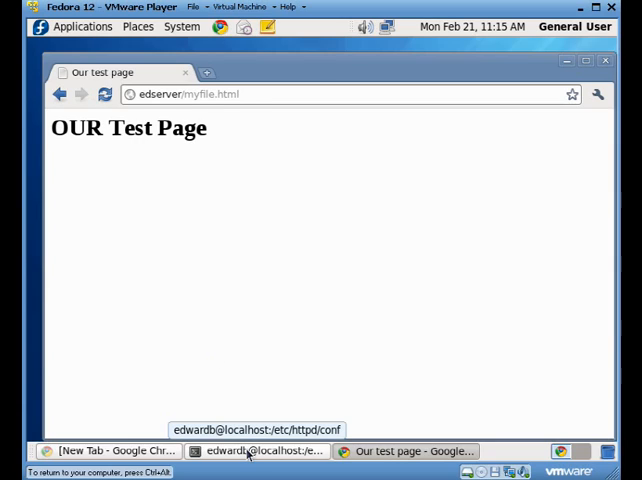
pyautogui.moveTo(118, 249)
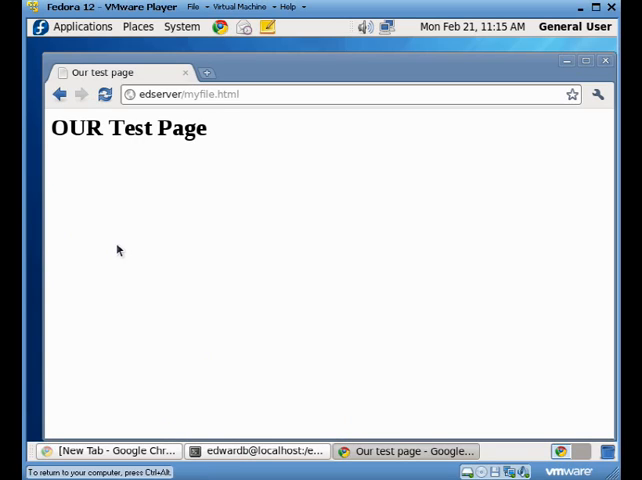